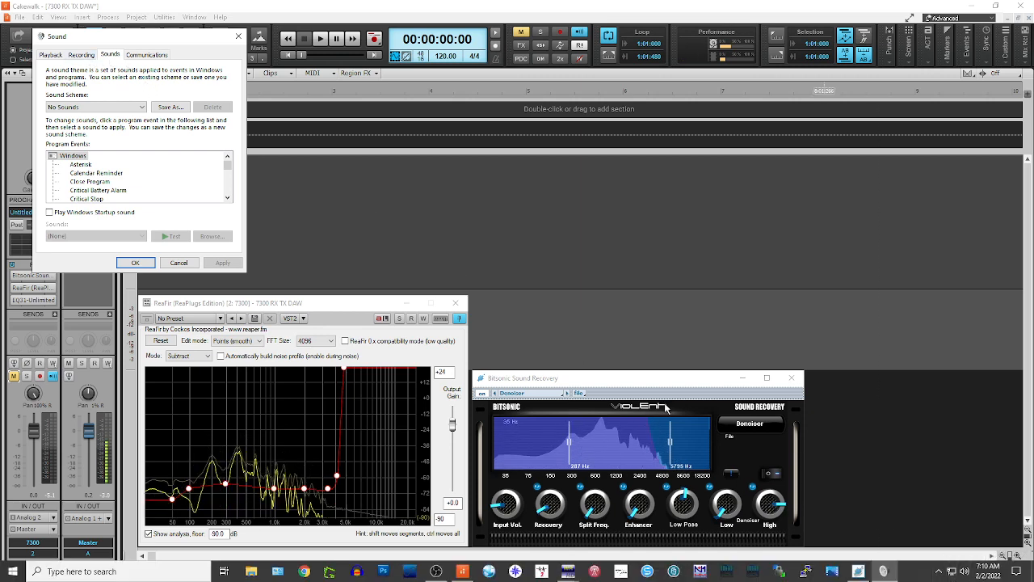
Step: Select the USB Audio CODEC microphone on the Recording list and bring up its Properties
{"action": "left_click", "coordinate": [51, 55]}
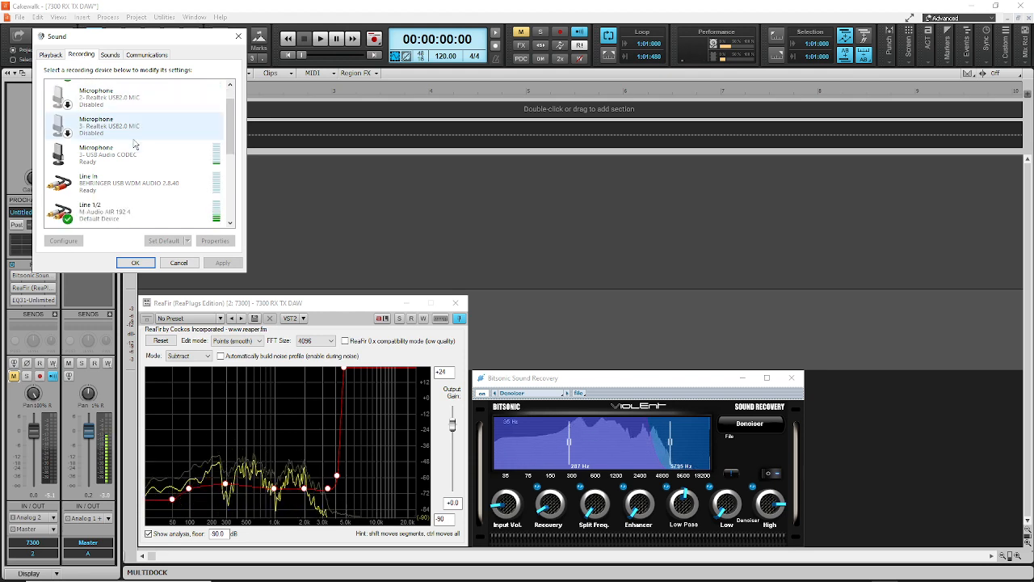
{"action": "left_click", "coordinate": [110, 155]}
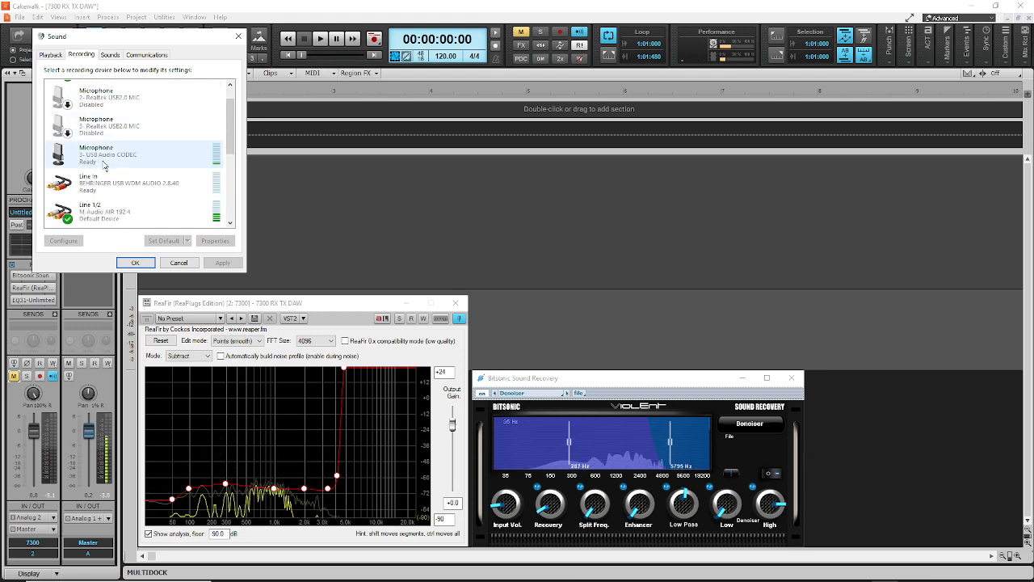
{"action": "left_click", "coordinate": [133, 155]}
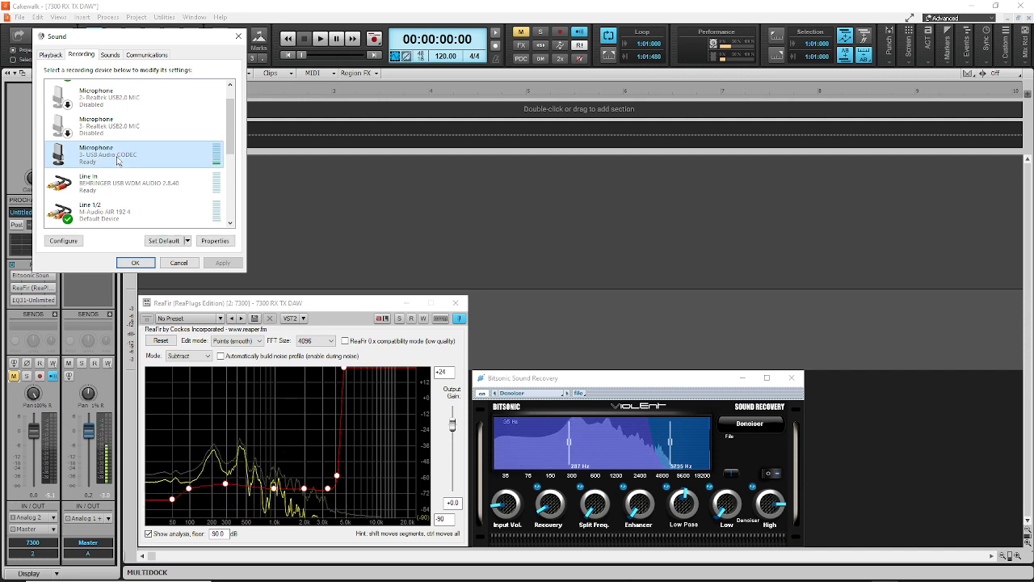
{"action": "left_click", "coordinate": [215, 239]}
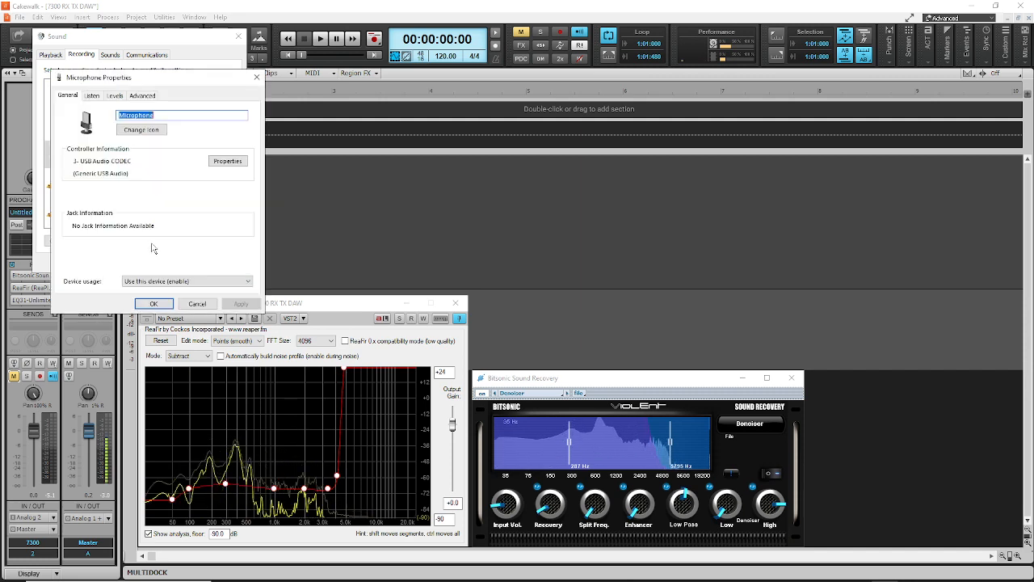
Step: Review 'Listen to this device' through the second card on the Listen page, then close Properties and Sound
{"action": "left_click", "coordinate": [91, 96]}
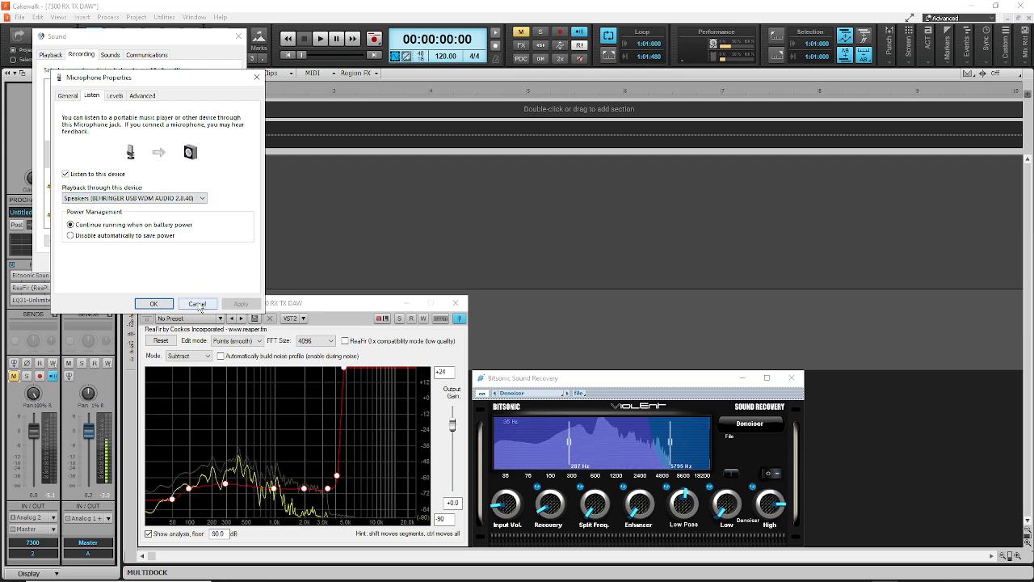
{"action": "left_click", "coordinate": [197, 304]}
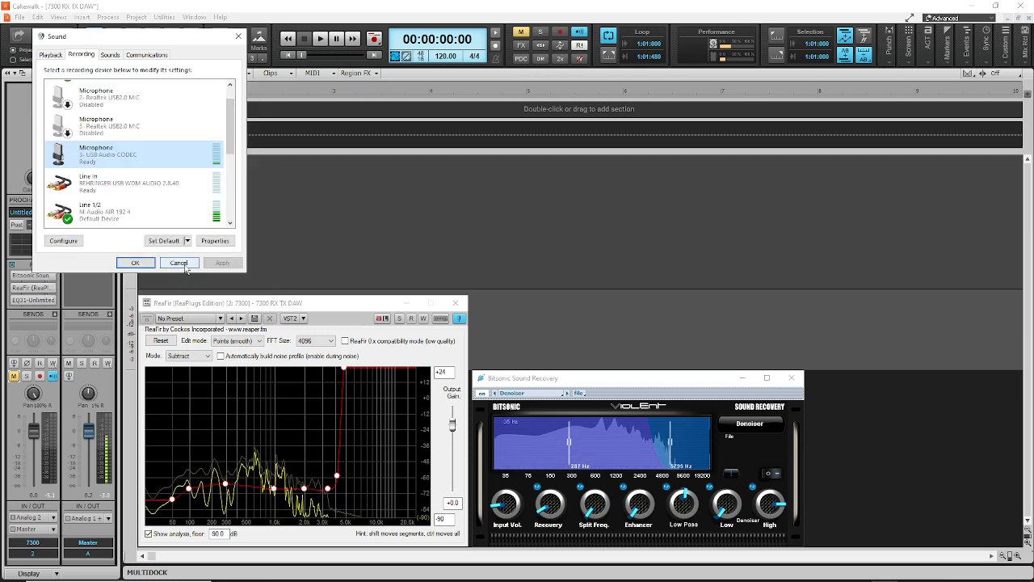
{"action": "left_click", "coordinate": [178, 262]}
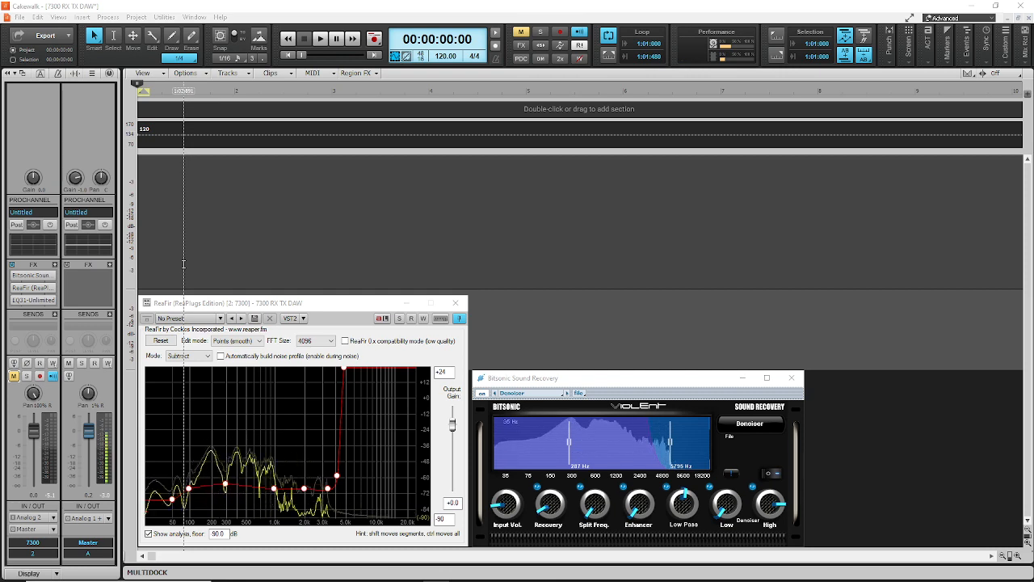